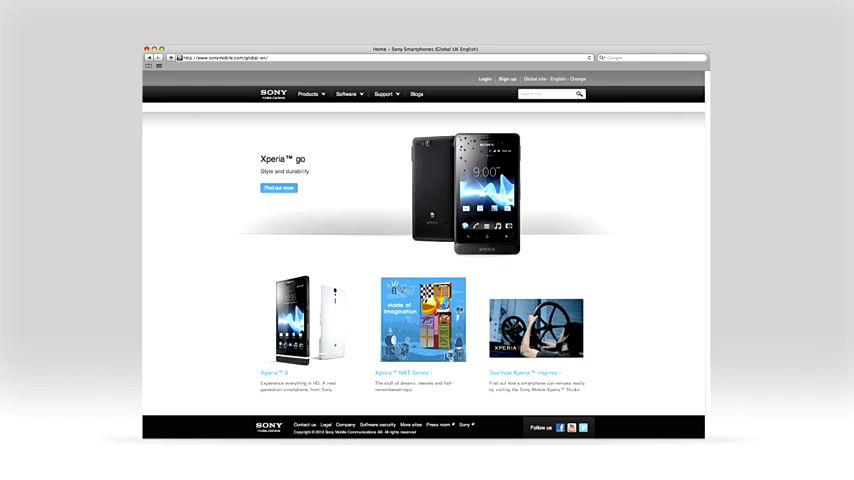
Launch the Xperia Update tool from the Sony Mobile Software section.
left_click(349, 94)
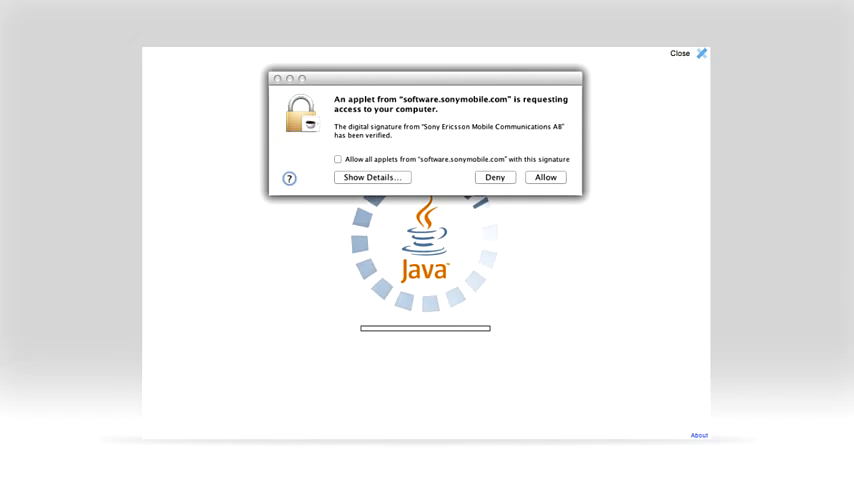
Allow the software.sonymobile.com Java applet to access the computer.
left_click(545, 177)
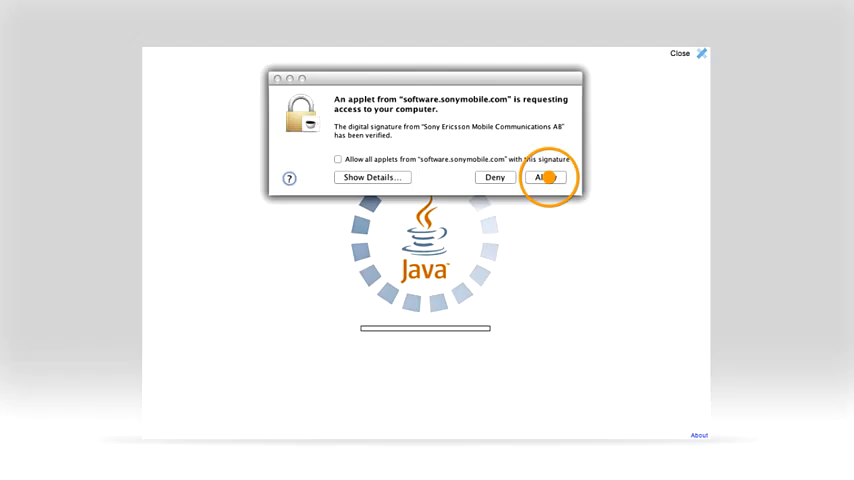
left_click(546, 177)
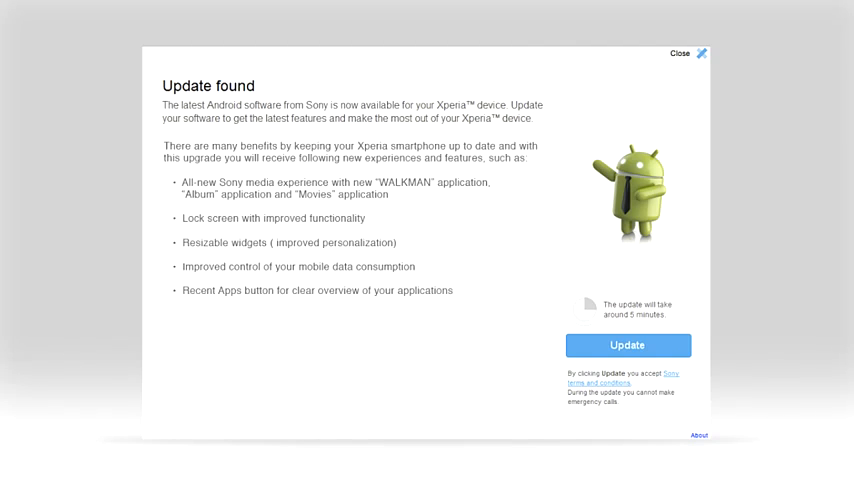
Accept the terms and start the found Android software update.
left_click(629, 344)
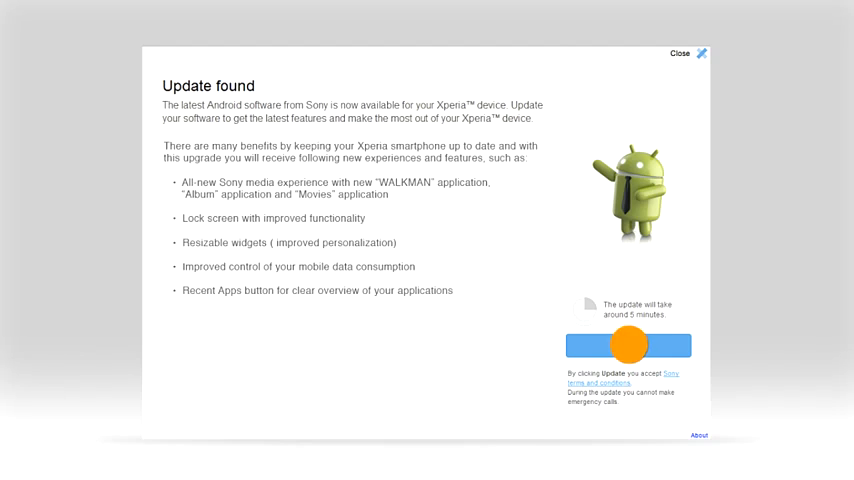
left_click(627, 345)
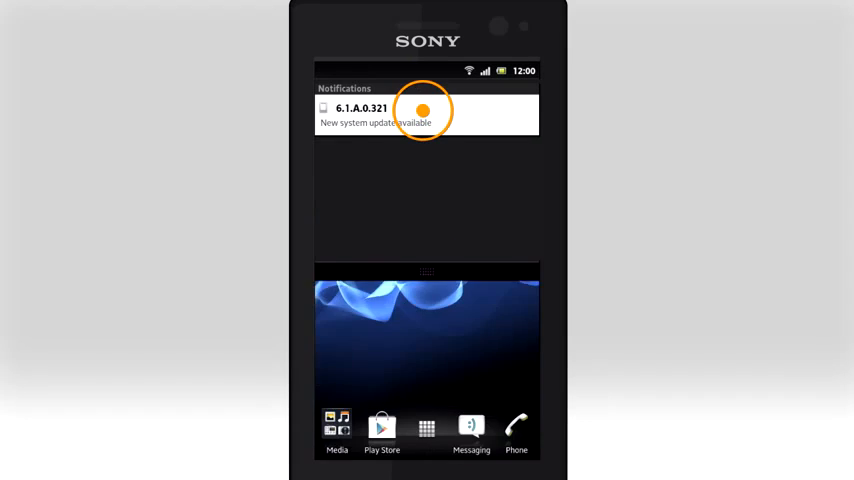
From the notification, download update 6.1.A.0.321 in Update Center and confirm installing it now.
left_click(426, 112)
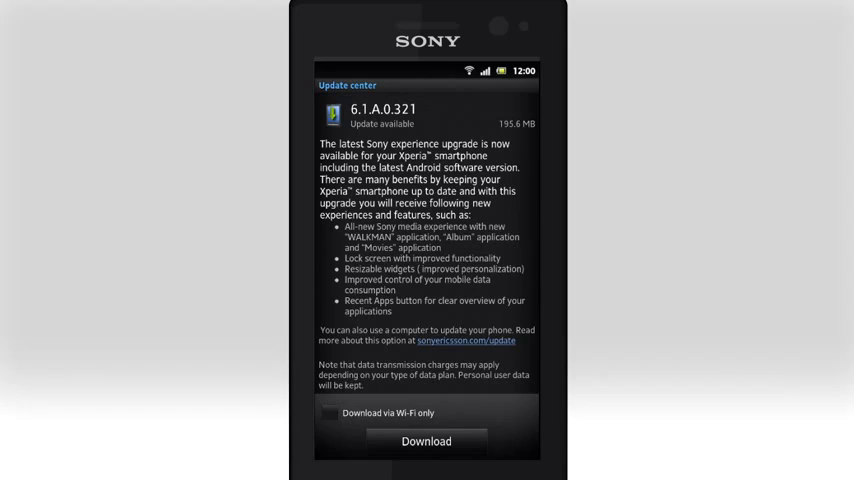
left_click(425, 442)
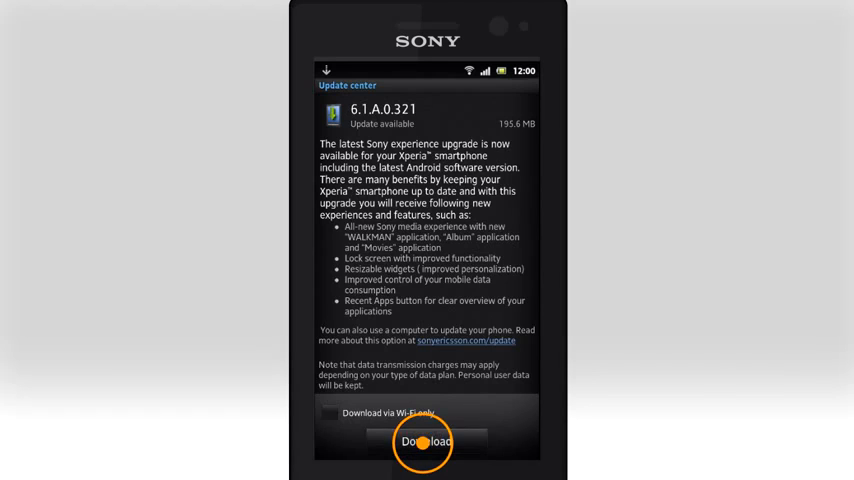
left_click(425, 442)
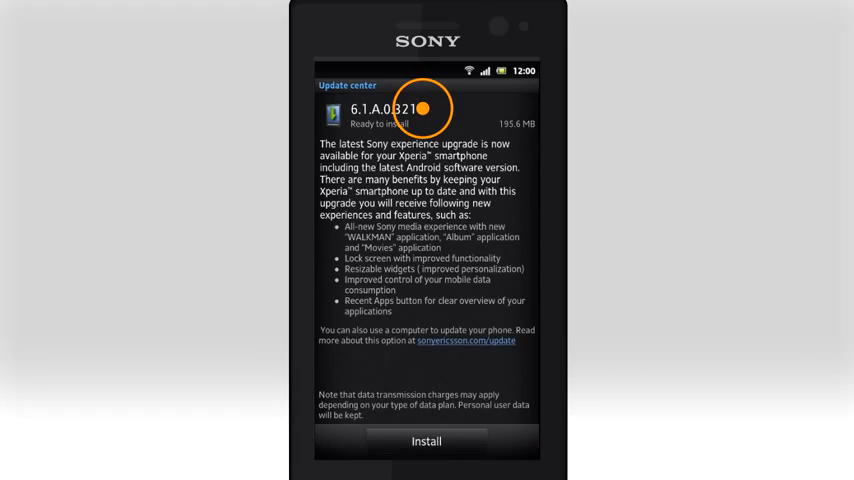
left_click(427, 442)
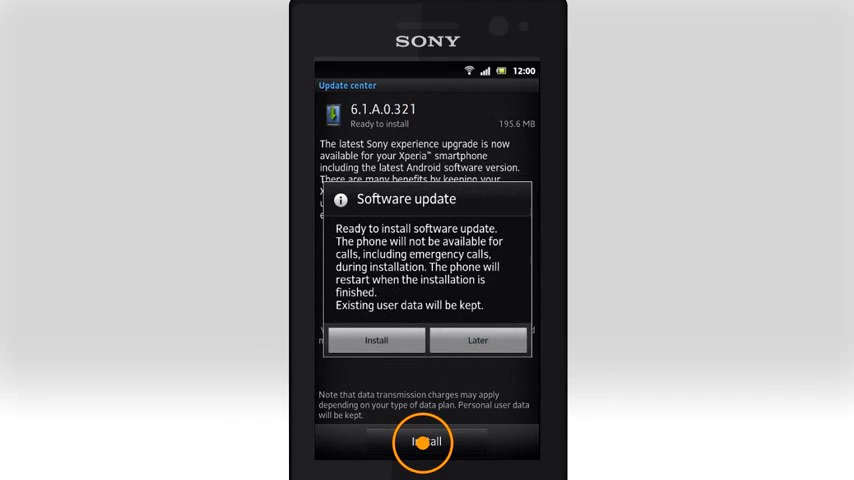
left_click(371, 340)
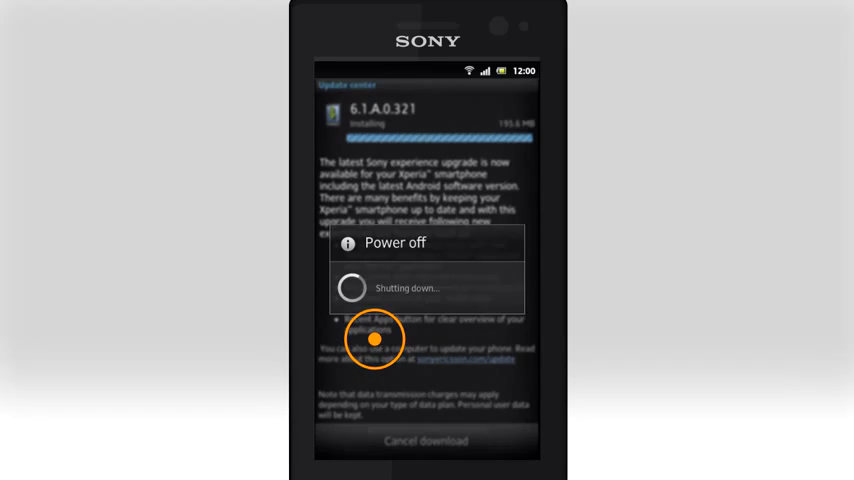